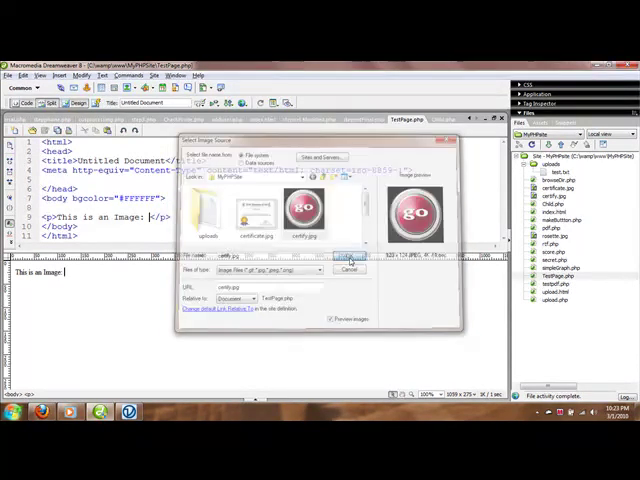
Step: Insert certify.jpg after 'This is an Image:', skipping the accessibility attributes dialog
click(350, 257)
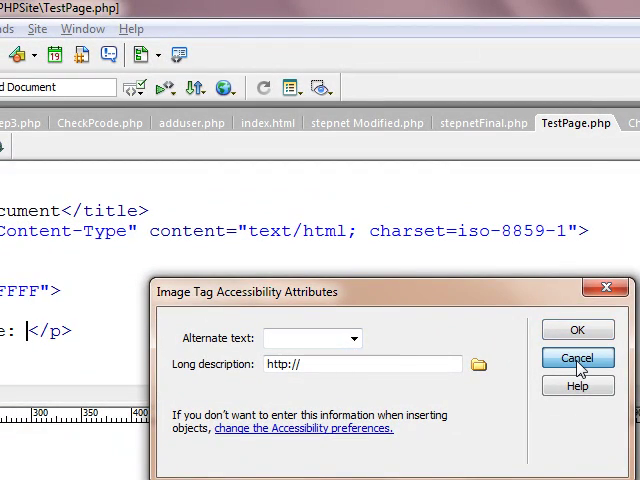
click(577, 358)
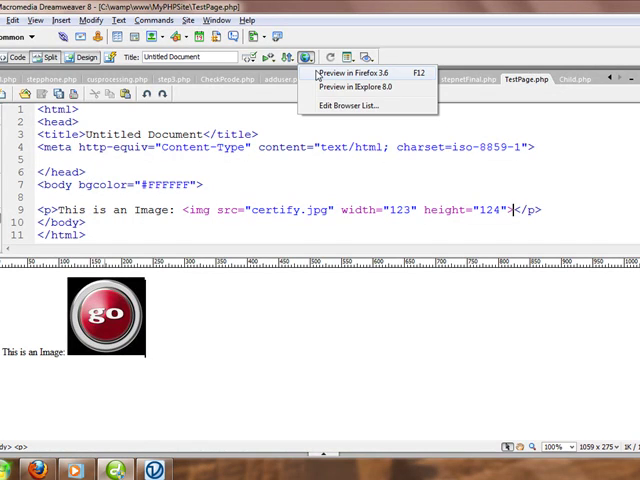
Step: Preview TestPage.php in Firefox to see the go image
click(345, 72)
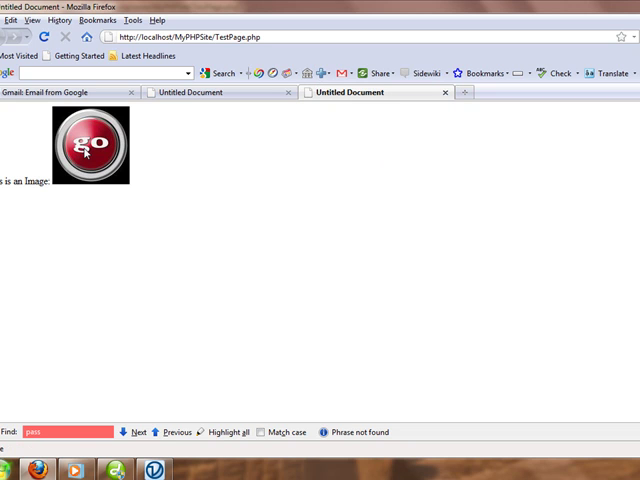
mouse_move(287, 144)
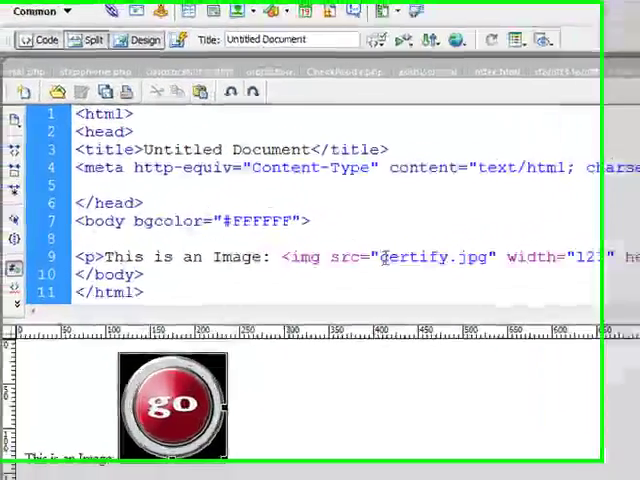
Step: Change the img src from certify.jpg to Nocertify.jpg in the code
text(No)
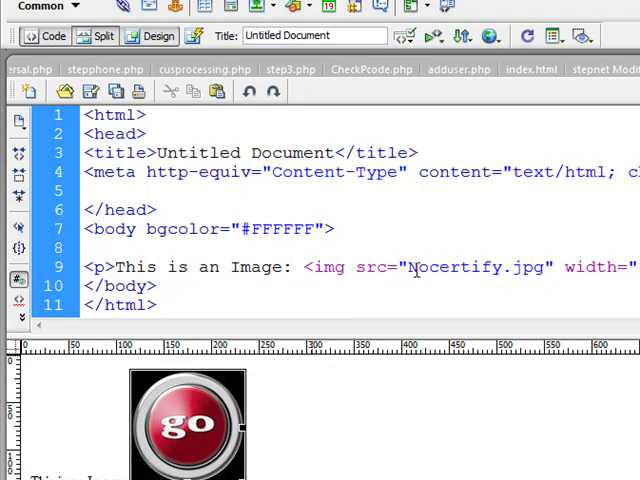
double_click(445, 267)
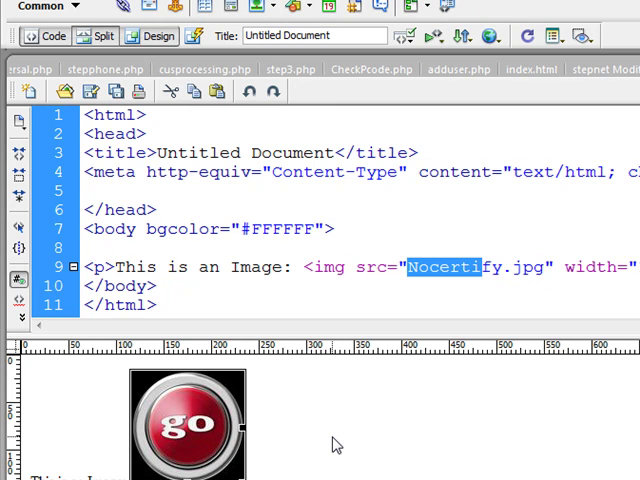
mouse_move(91, 91)
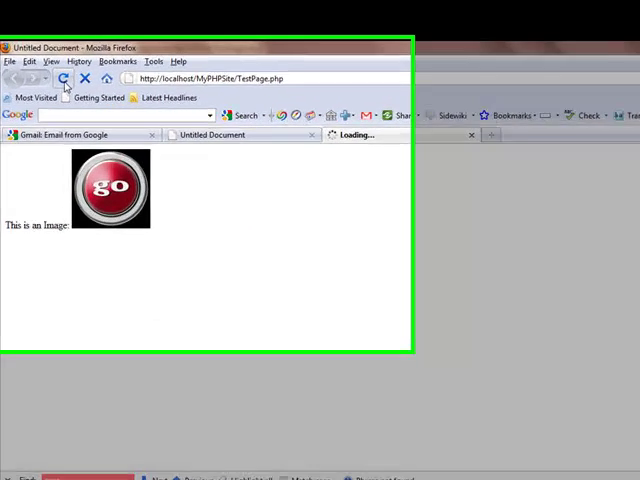
Step: Reload TestPage.php in Firefox to show the broken image placeholder
click(64, 78)
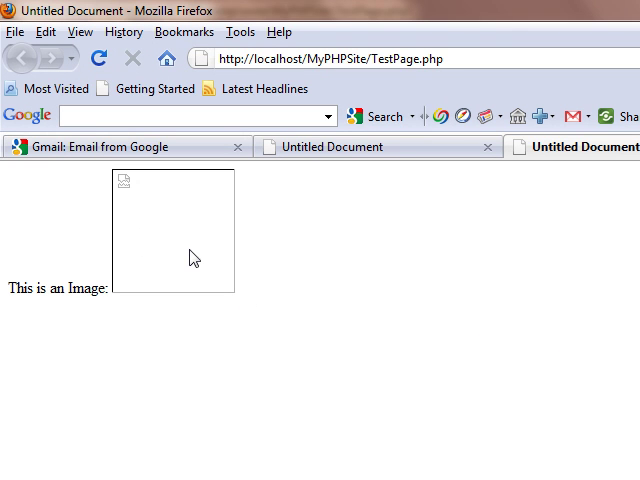
mouse_move(172, 282)
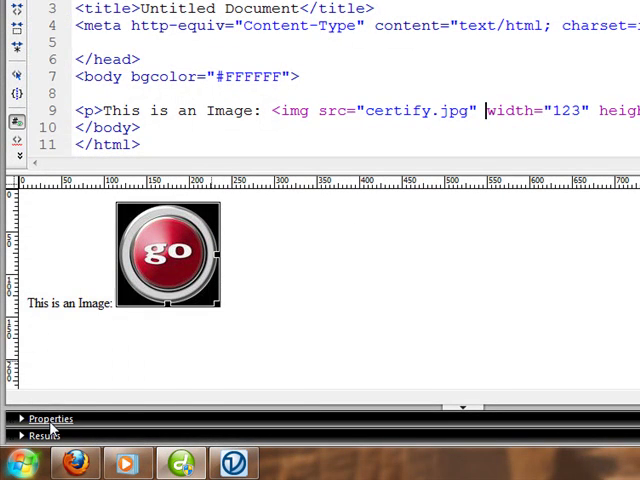
Step: Select the image and enter alt text 'The go Image…' in the Properties panel
click(167, 250)
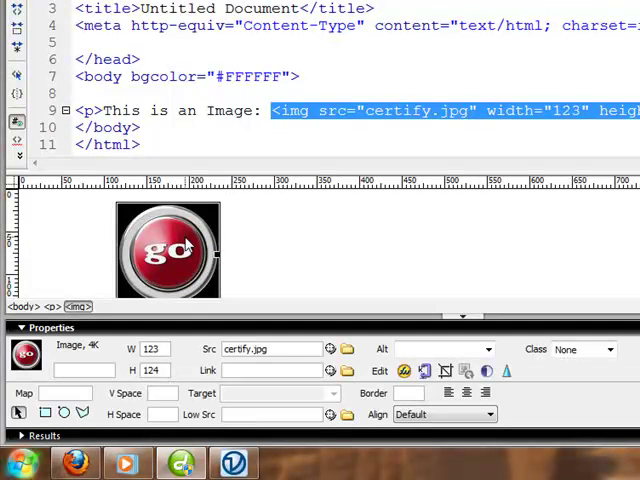
click(443, 349)
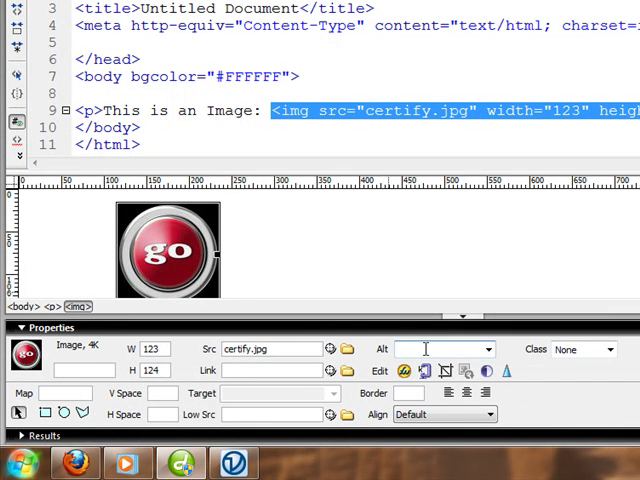
text(th)
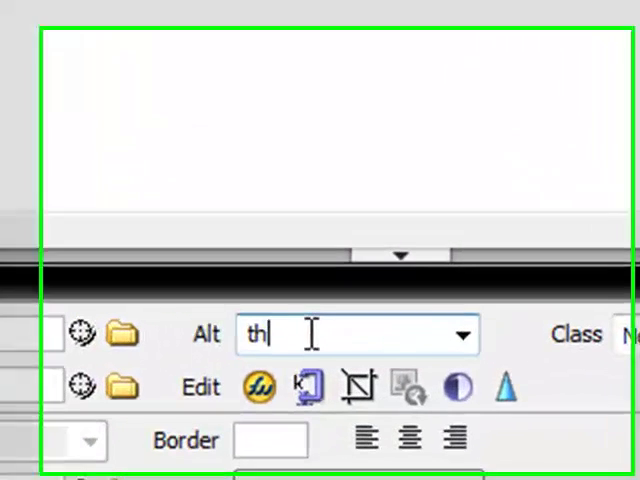
text(The go Imag)
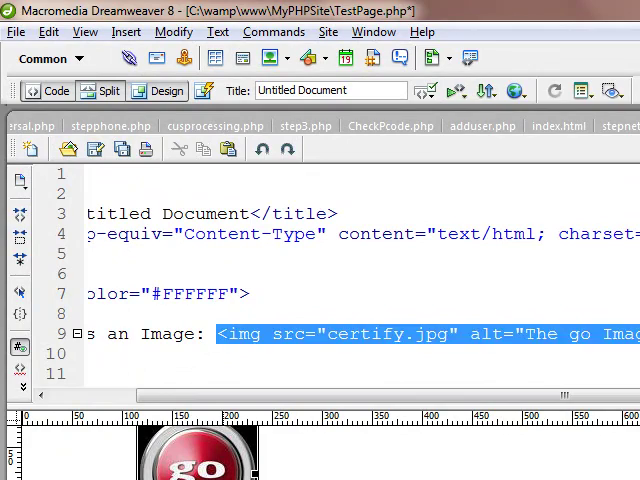
Step: Change the img src to Nocertify1.jpg in Code view, keeping the alt text
click(350, 358)
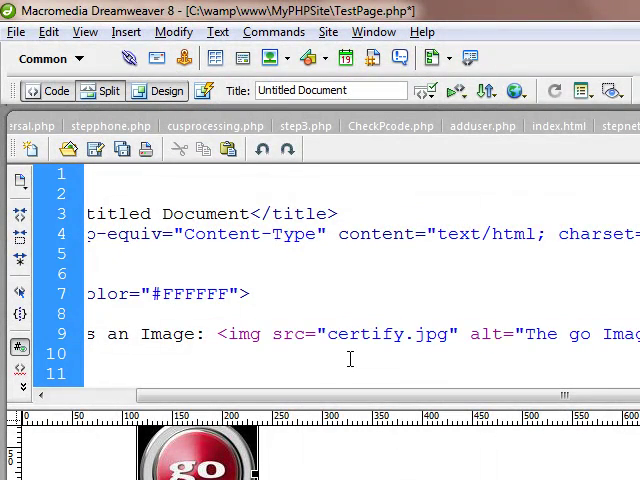
text(No)
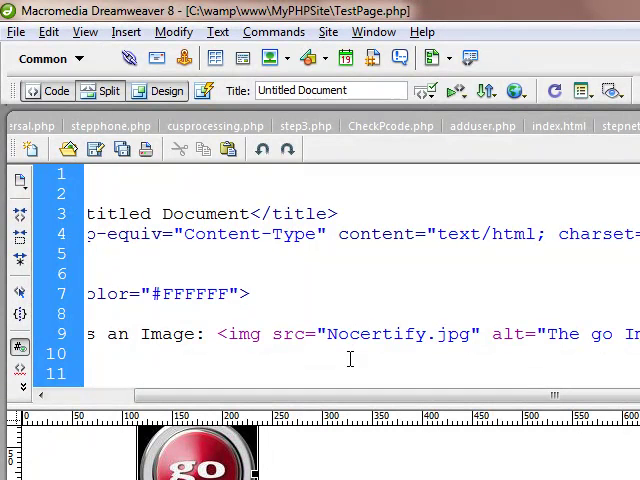
text(1)
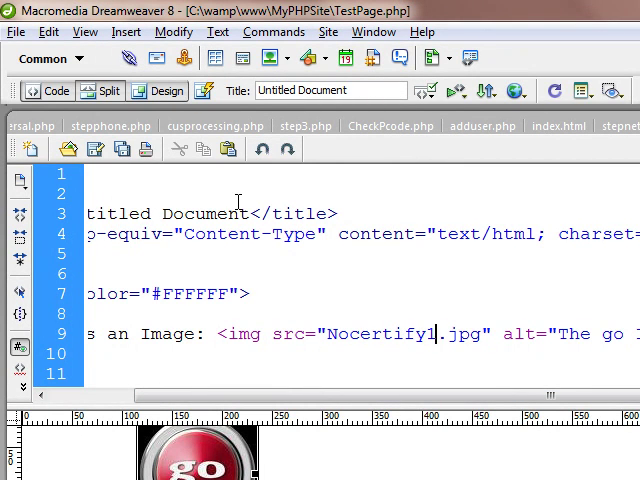
click(515, 90)
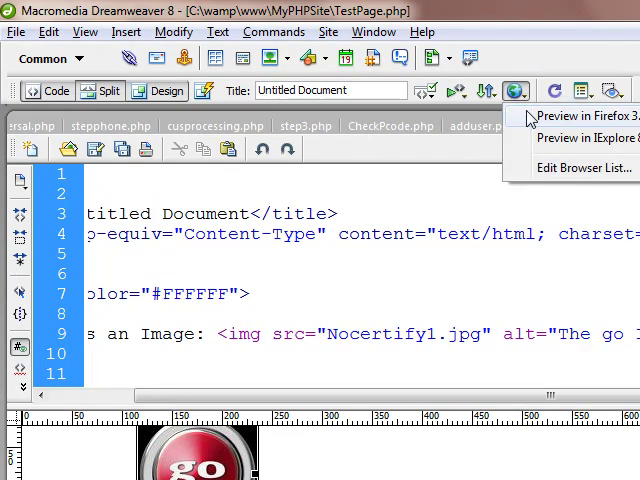
Step: Preview the page with the missing Nocertify1.jpg image in Firefox
click(582, 116)
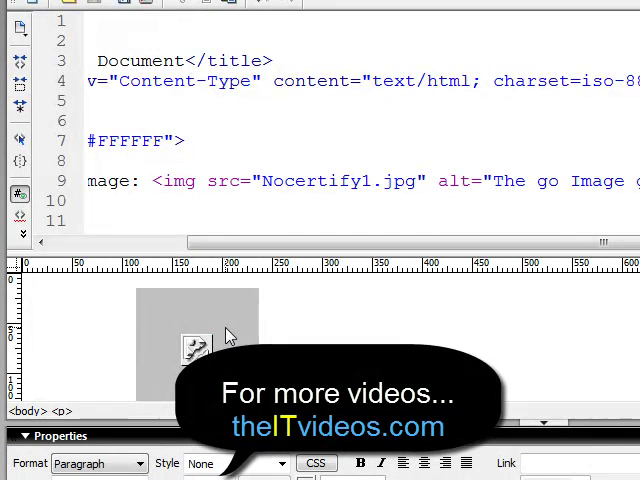
double_click(448, 181)
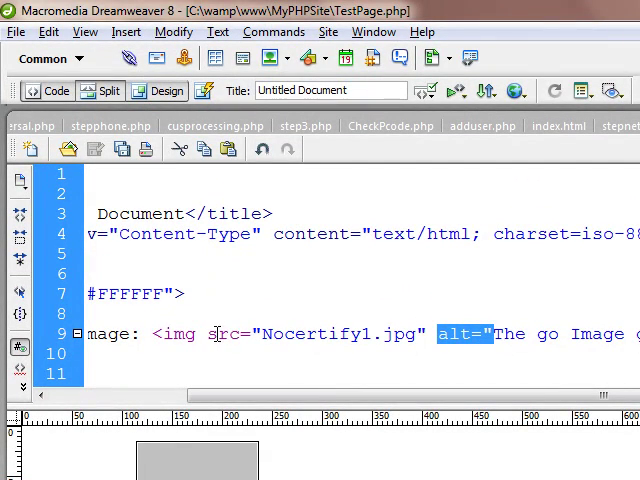
click(283, 347)
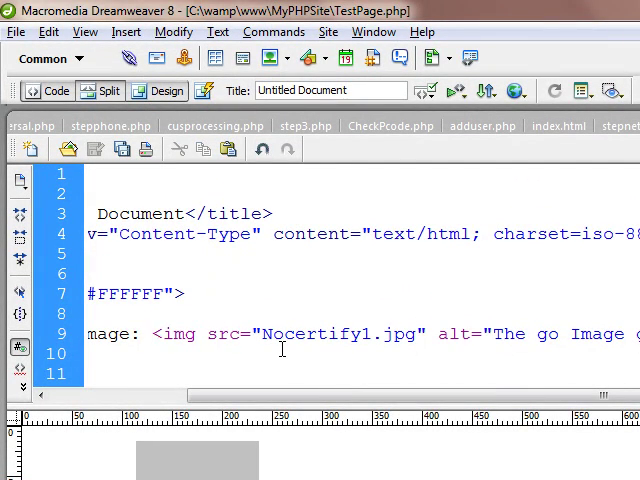